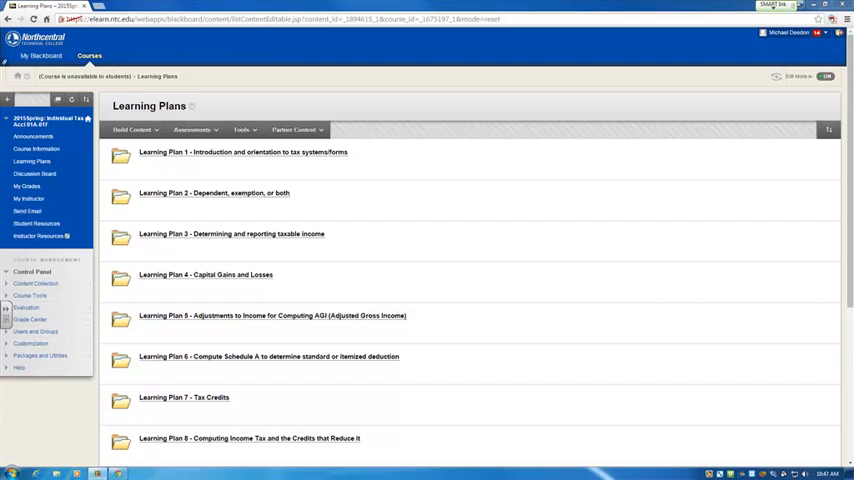
{"action": "mouse_move", "coordinate": [464, 159]}
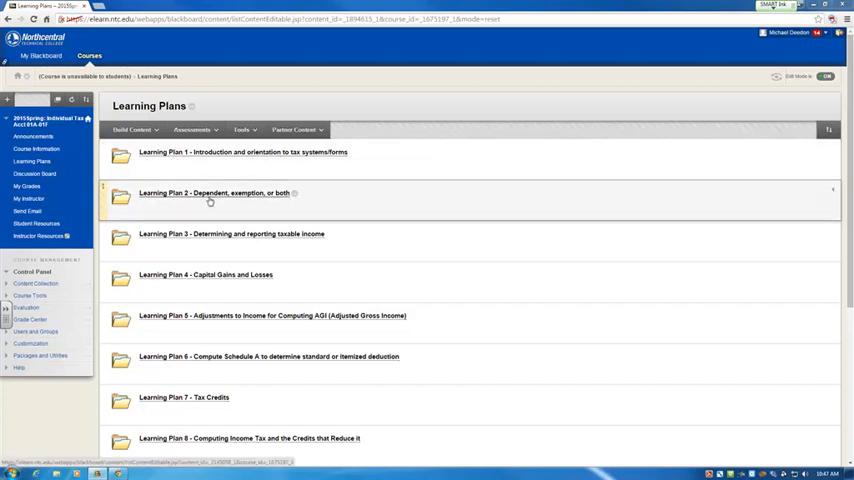
{"action": "mouse_move", "coordinate": [215, 234]}
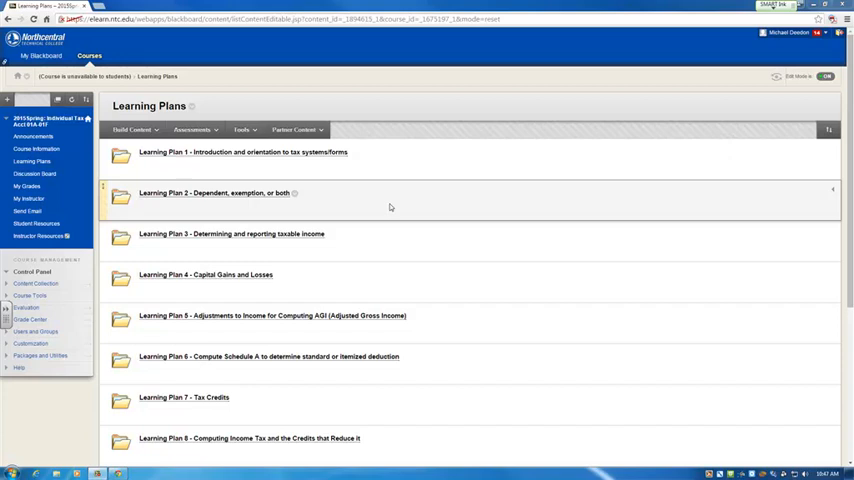
{"action": "mouse_move", "coordinate": [380, 146]}
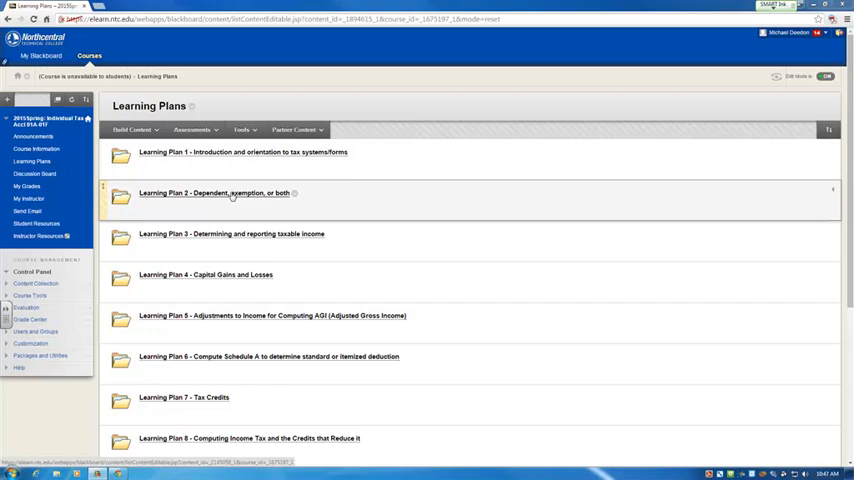
Open Learning Plan 2 and scroll to the Unique Situations Module and Exemptions Practice items.
{"action": "left_click", "coordinate": [214, 193]}
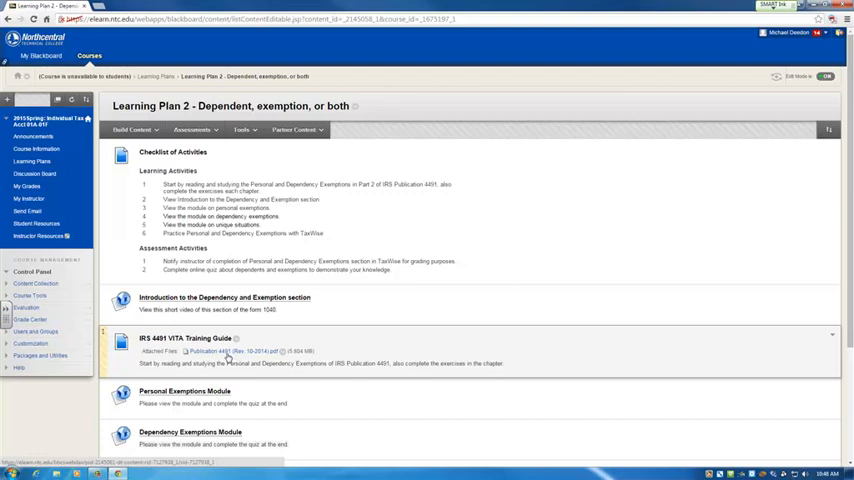
{"action": "scroll", "scroll_direction": "down", "scroll_amount": 3}
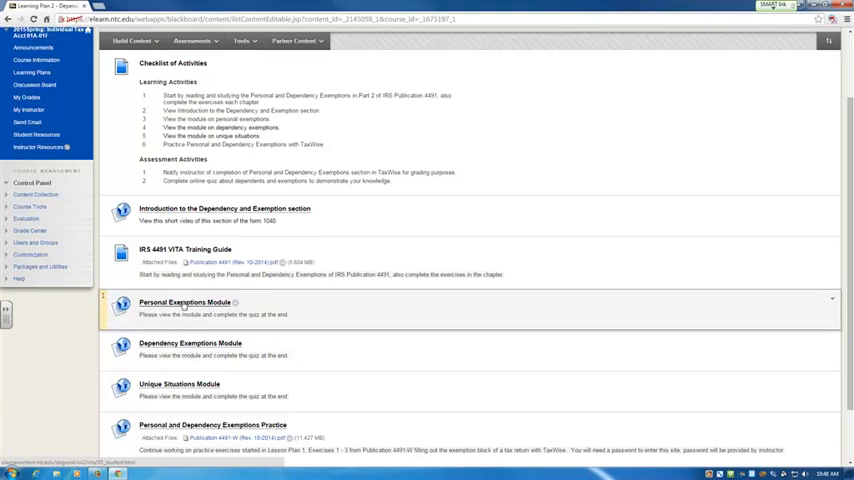
In the Personal Exemptions module, answer the skill check False and True and check answers.
{"action": "left_click", "coordinate": [184, 299]}
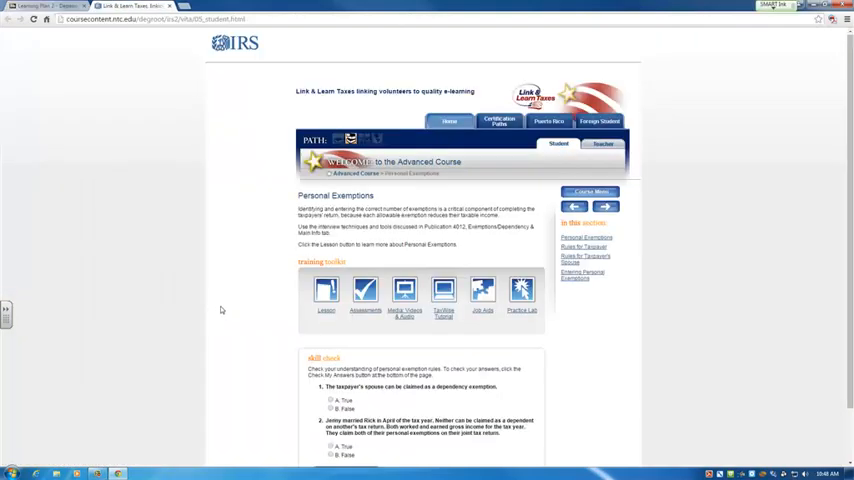
{"action": "scroll", "scroll_direction": "down", "scroll_amount": 3}
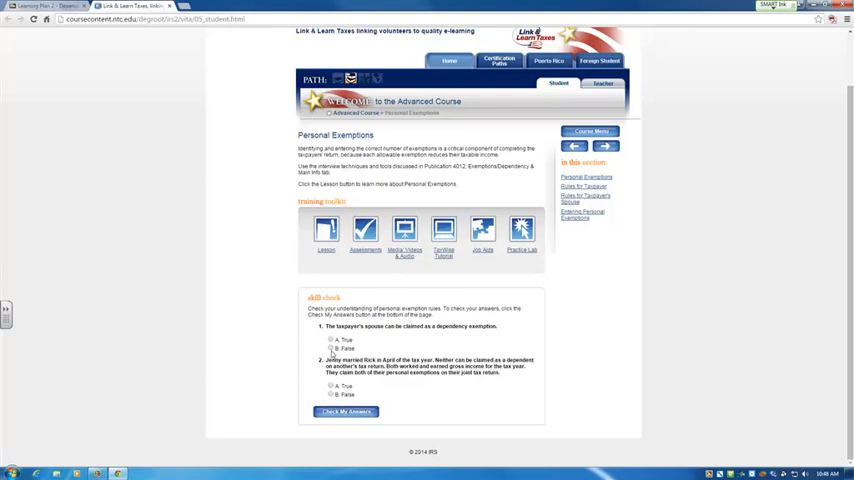
{"action": "left_click", "coordinate": [328, 348]}
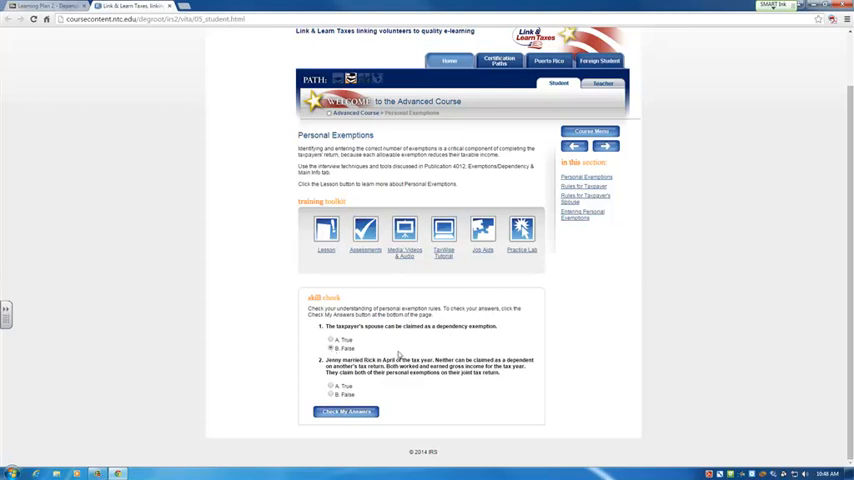
{"action": "mouse_move", "coordinate": [400, 354]}
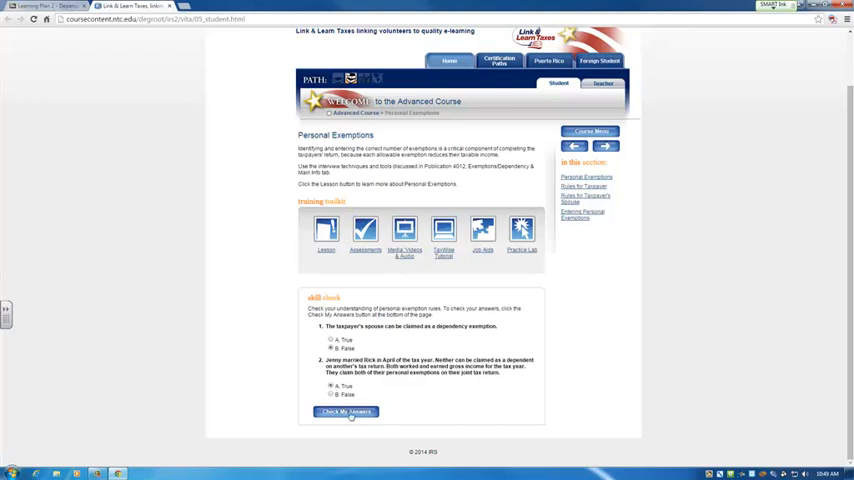
{"action": "left_click", "coordinate": [346, 411]}
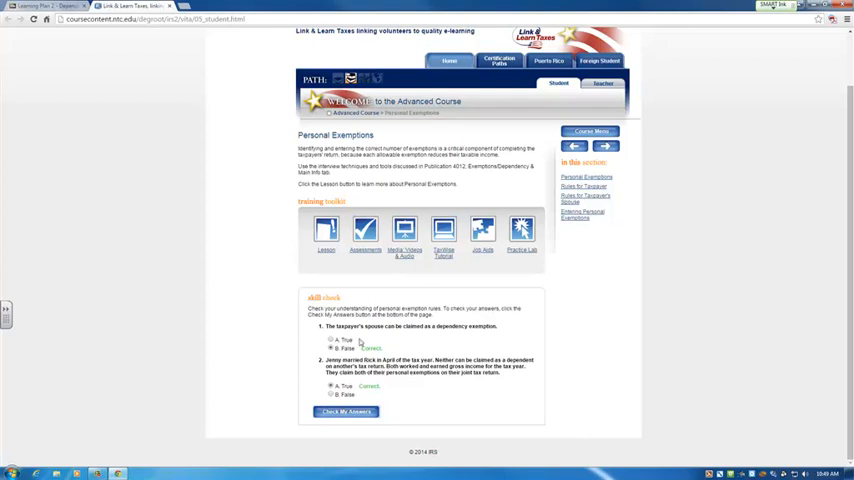
{"action": "mouse_move", "coordinate": [343, 269]}
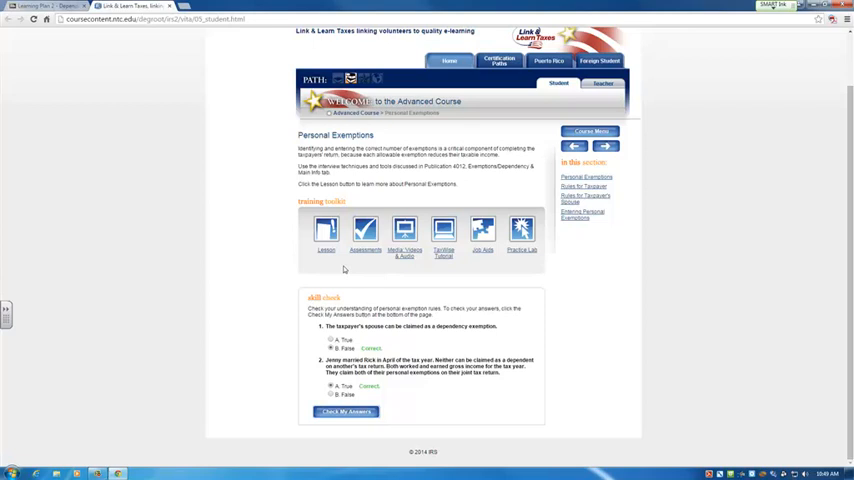
{"action": "mouse_move", "coordinate": [324, 232]}
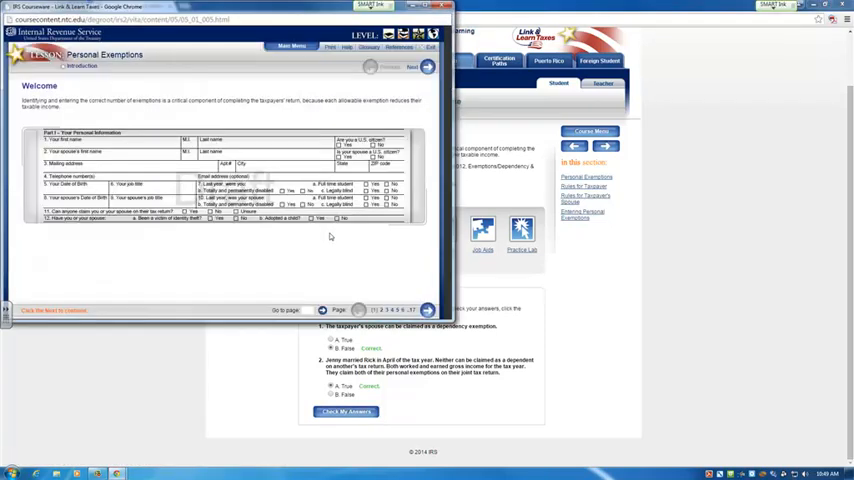
{"action": "mouse_move", "coordinate": [348, 277]}
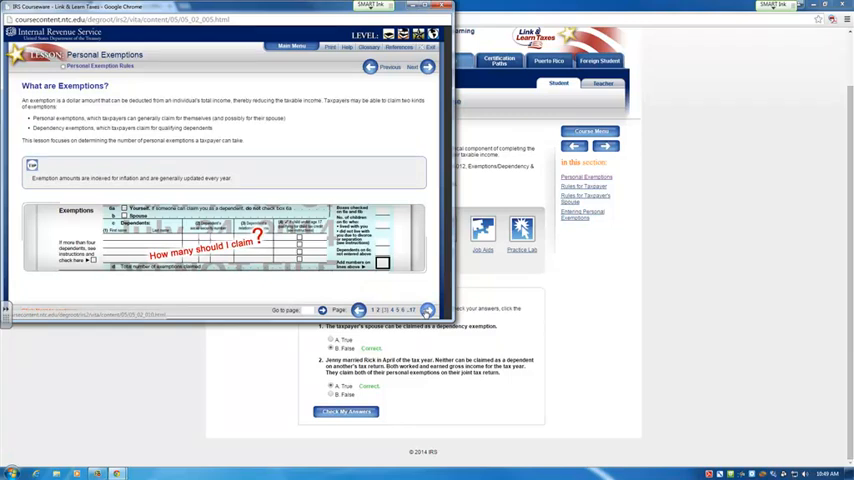
Page through the Personal Exemptions lesson, answer the spouse question True, and exit the lesson.
{"action": "left_click", "coordinate": [409, 71]}
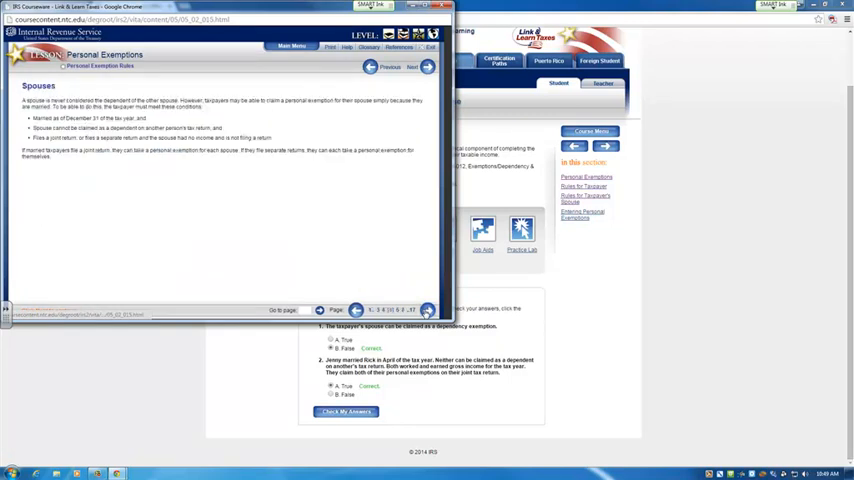
{"action": "left_click", "coordinate": [416, 69]}
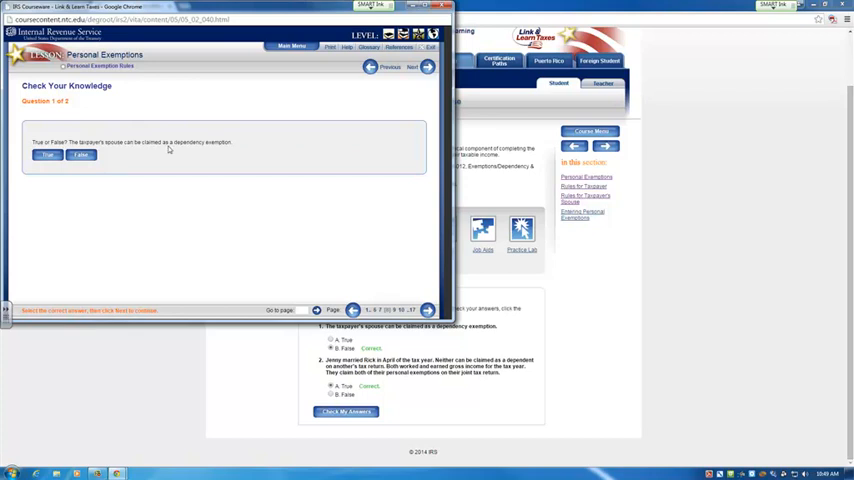
{"action": "mouse_move", "coordinate": [253, 152]}
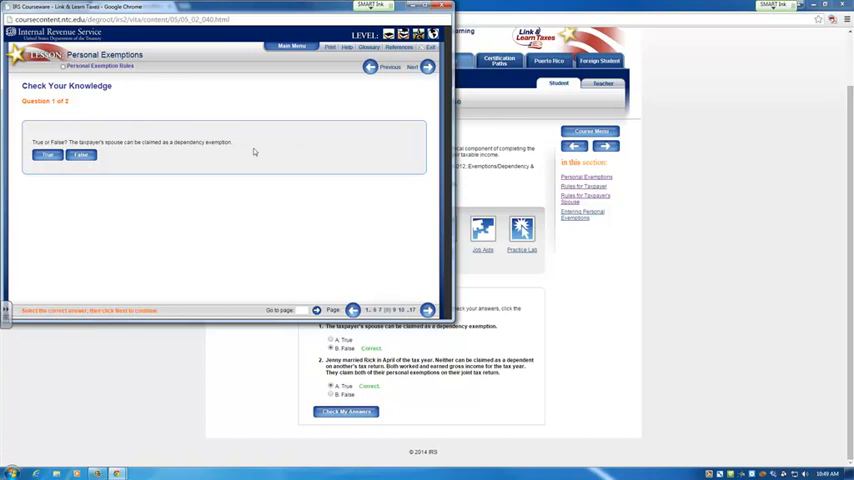
{"action": "left_click", "coordinate": [81, 156]}
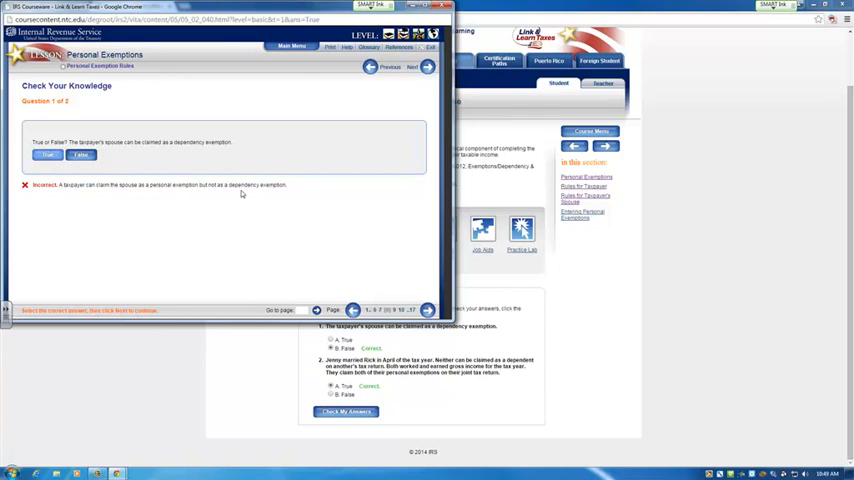
{"action": "mouse_move", "coordinate": [240, 195]}
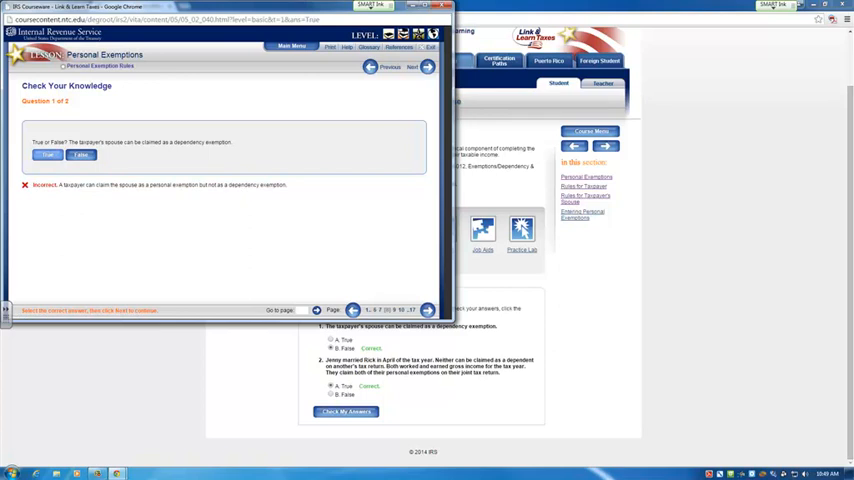
{"action": "left_click", "coordinate": [437, 67]}
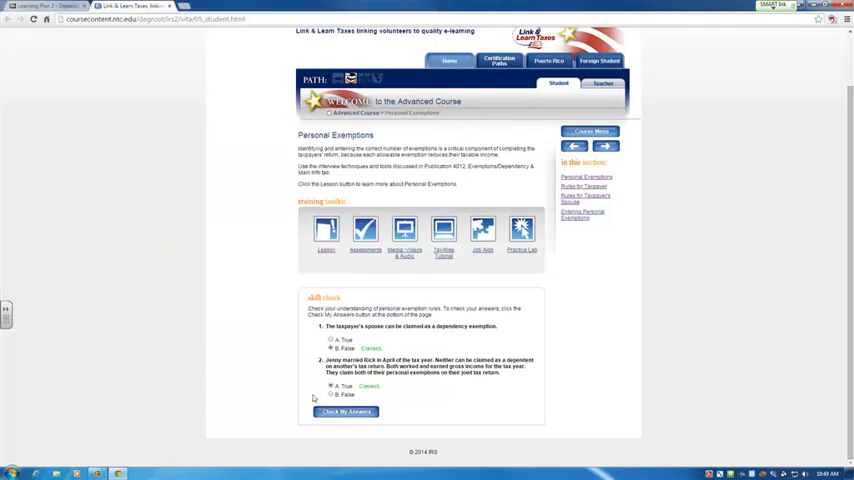
{"action": "mouse_move", "coordinate": [210, 280]}
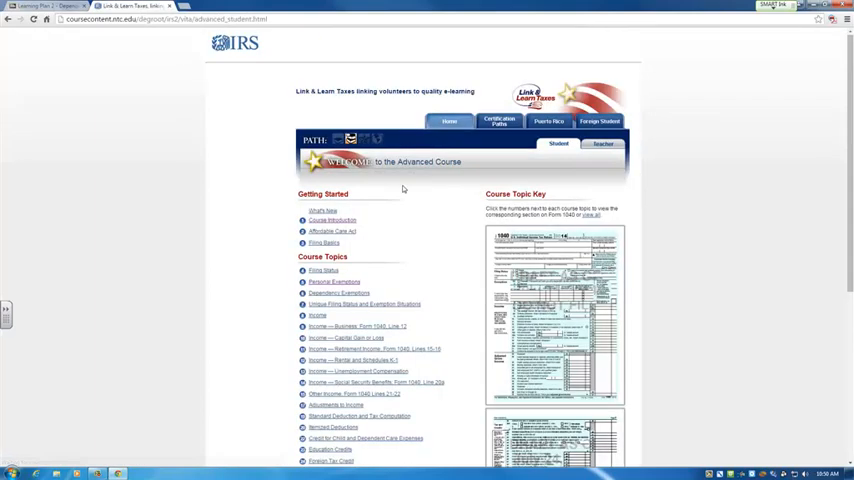
View the Dependency Exemptions and Unique Filing Status pages, then go to Business Income, Line 12.
{"action": "scroll", "scroll_direction": "down", "scroll_amount": 3}
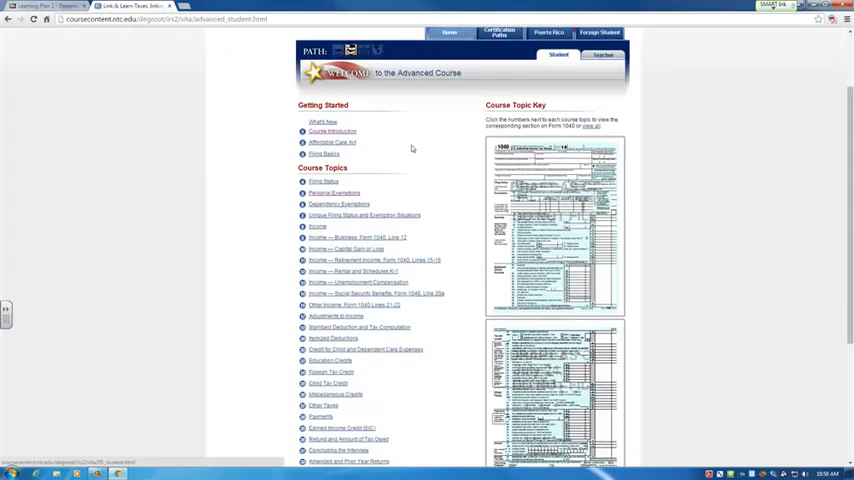
{"action": "scroll", "scroll_direction": "down", "scroll_amount": 3}
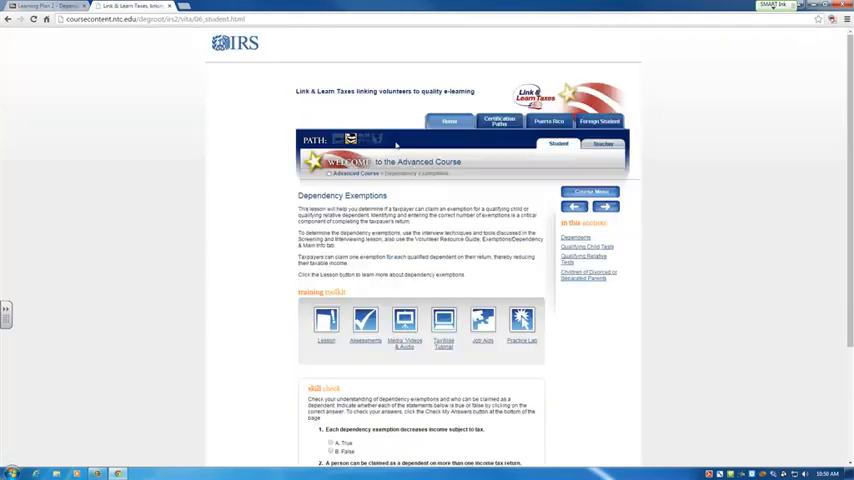
{"action": "scroll", "scroll_direction": "down", "scroll_amount": 3}
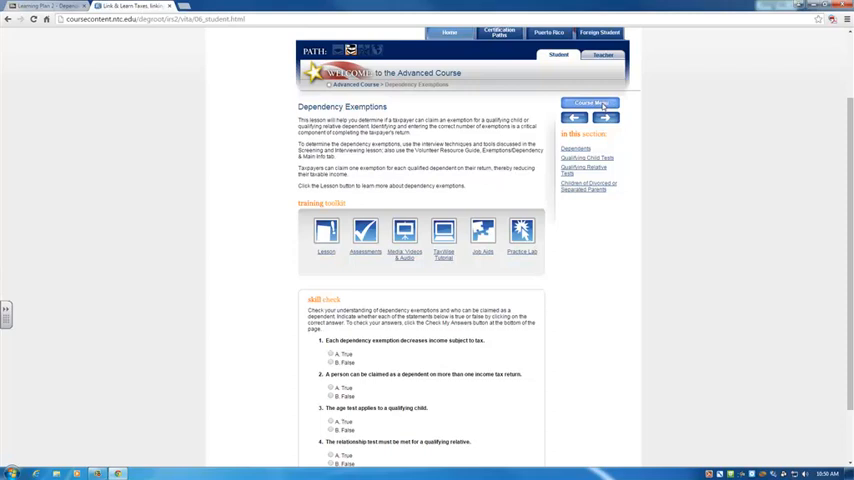
{"action": "left_click", "coordinate": [606, 120]}
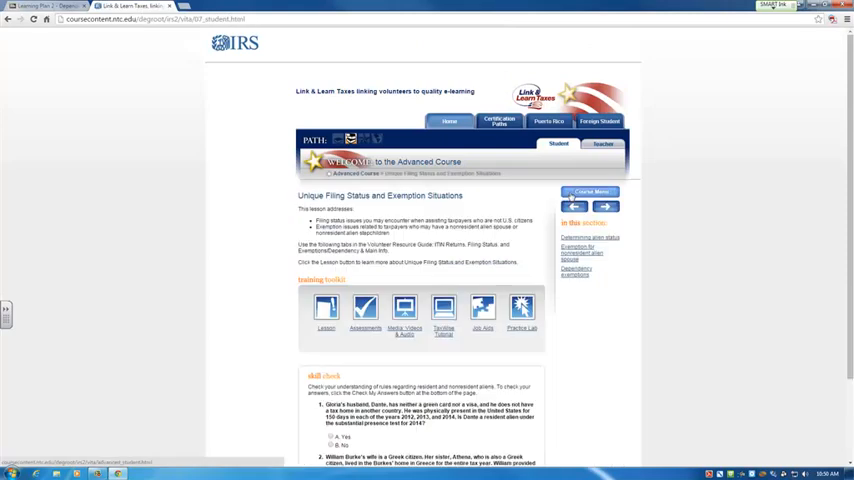
{"action": "left_click", "coordinate": [590, 191]}
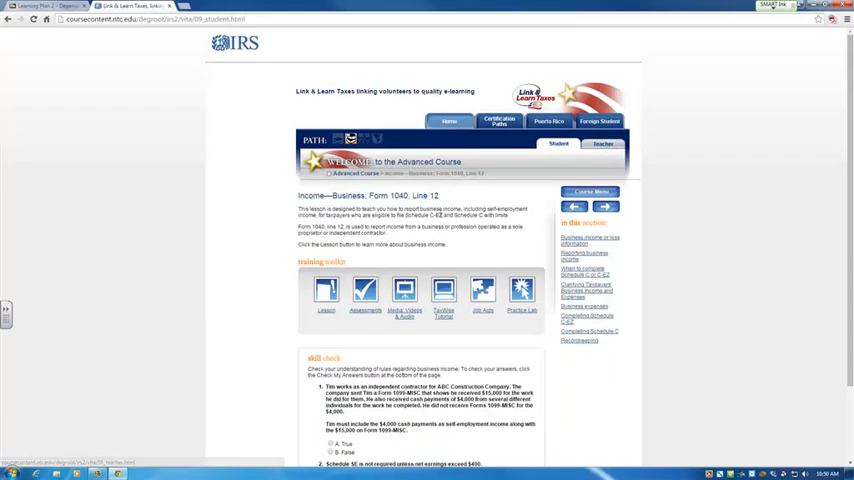
{"action": "scroll", "scroll_direction": "down", "scroll_amount": 3}
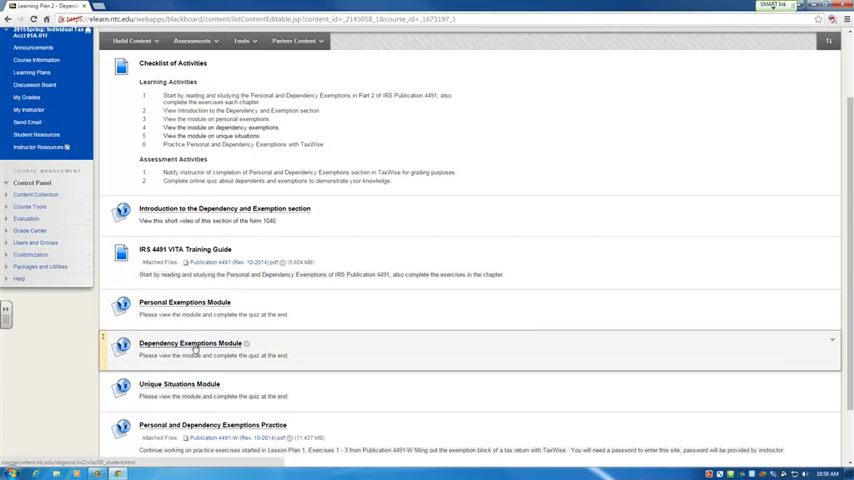
Scroll Learning Plan 2 down to the Dependent/Exemption Quiz below the Exemptions Practice item.
{"action": "scroll", "scroll_direction": "down", "scroll_amount": 3}
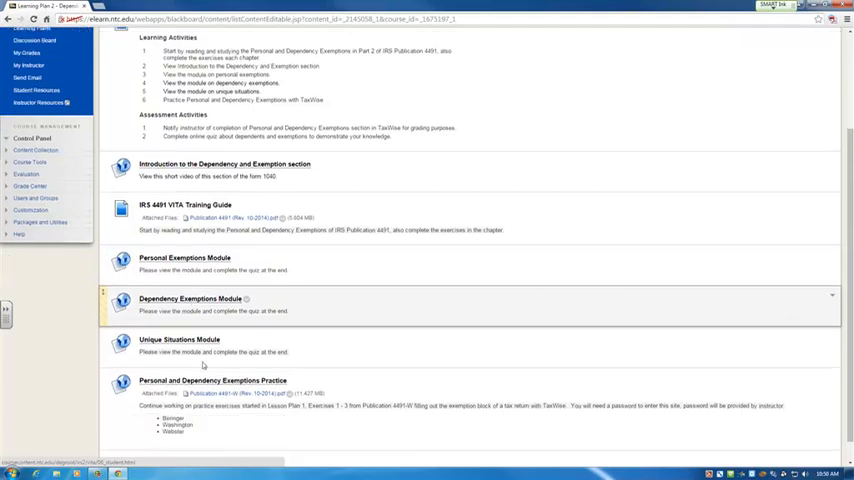
{"action": "scroll", "scroll_direction": "down", "scroll_amount": 3}
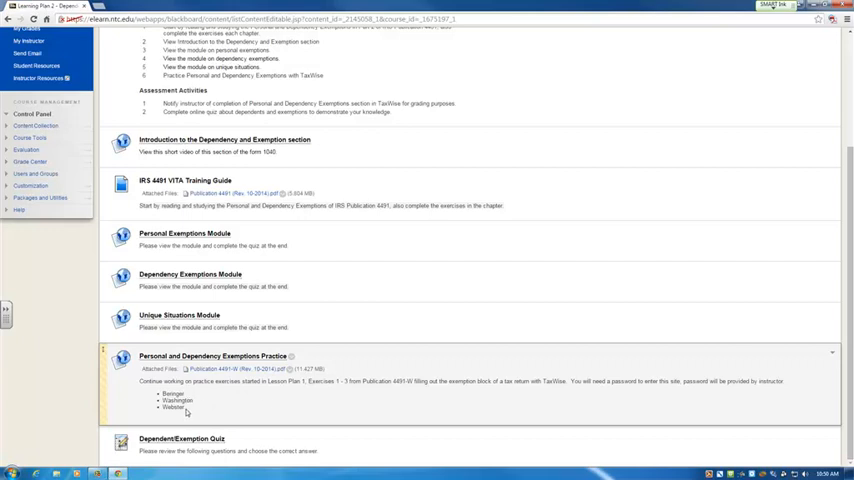
{"action": "mouse_move", "coordinate": [530, 399]}
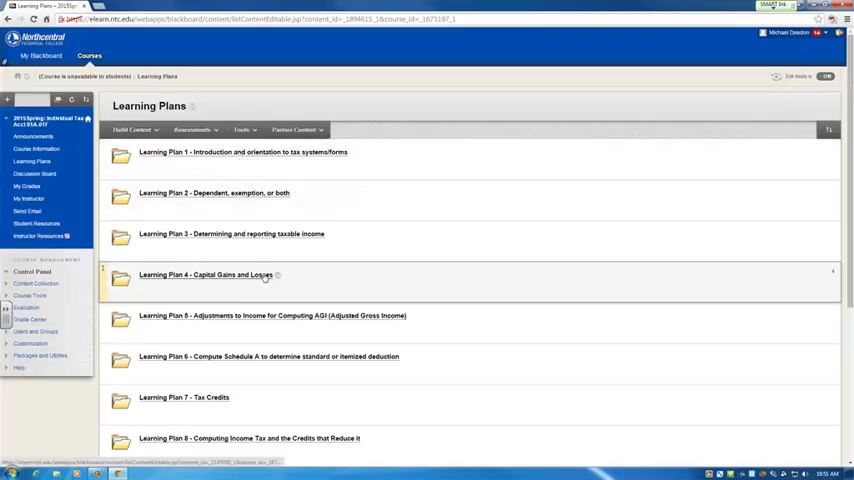
{"action": "scroll", "scroll_direction": "down", "scroll_amount": 3}
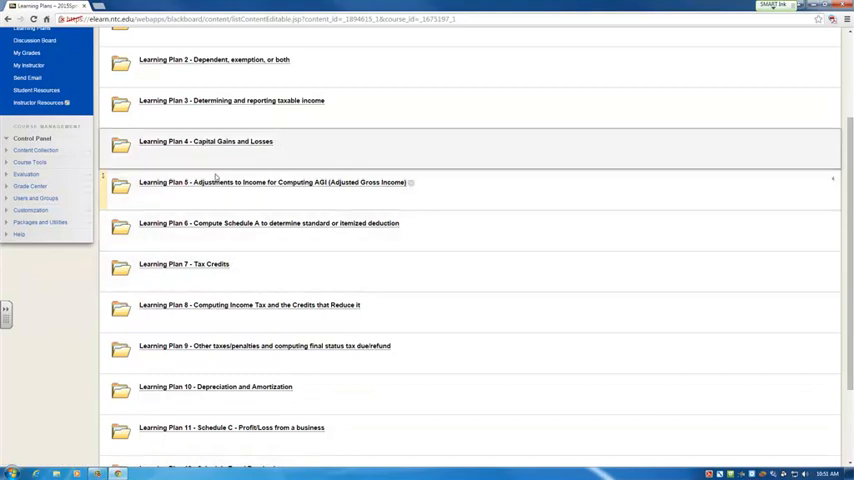
{"action": "left_click", "coordinate": [185, 263]}
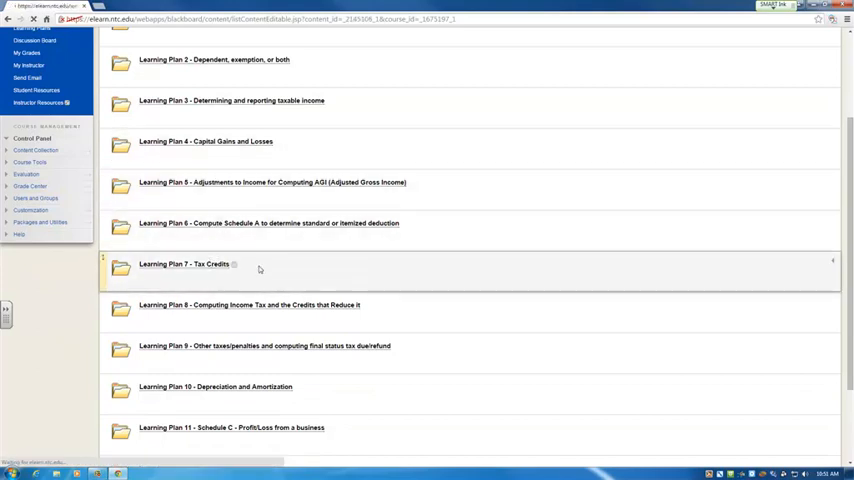
{"action": "left_click", "coordinate": [184, 264]}
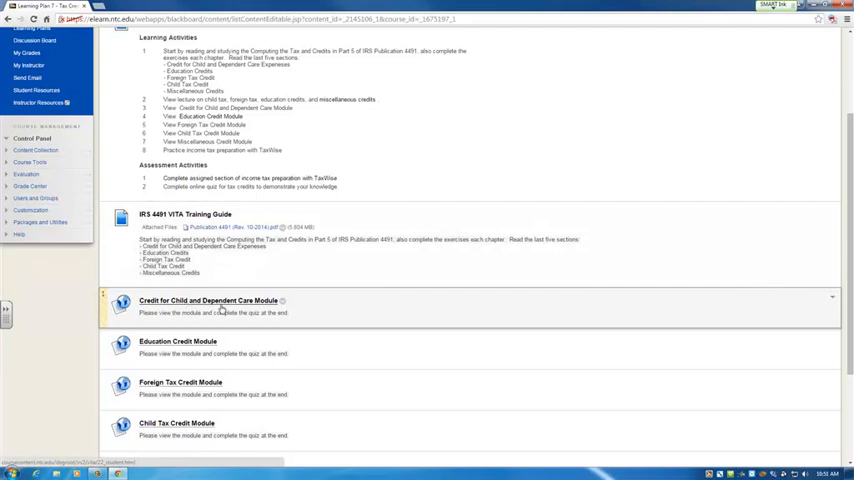
{"action": "scroll", "scroll_direction": "down", "scroll_amount": 3}
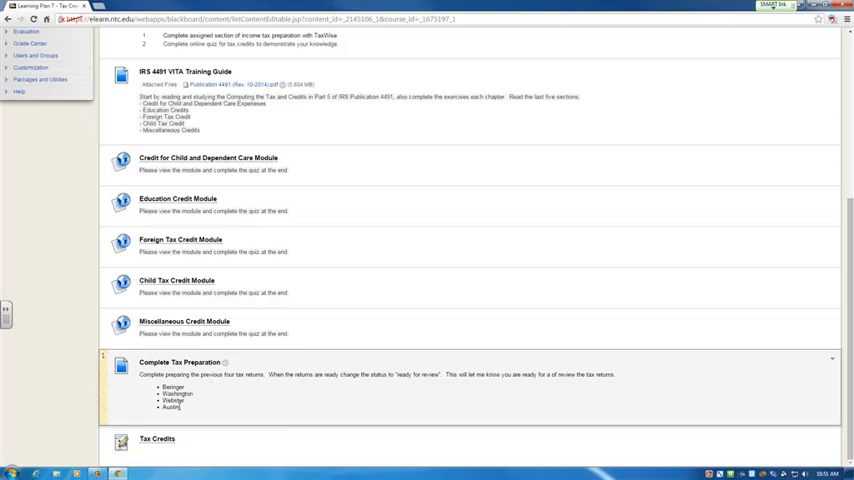
{"action": "scroll", "scroll_direction": "up", "scroll_amount": 3}
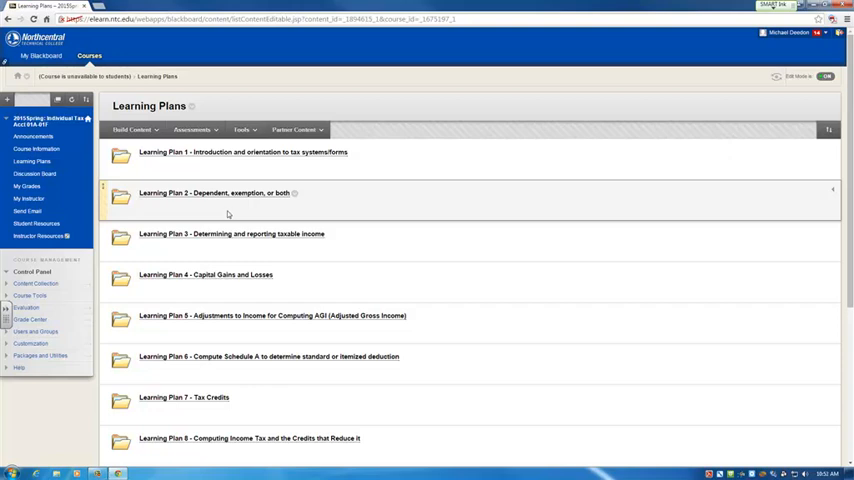
{"action": "mouse_move", "coordinate": [397, 315]}
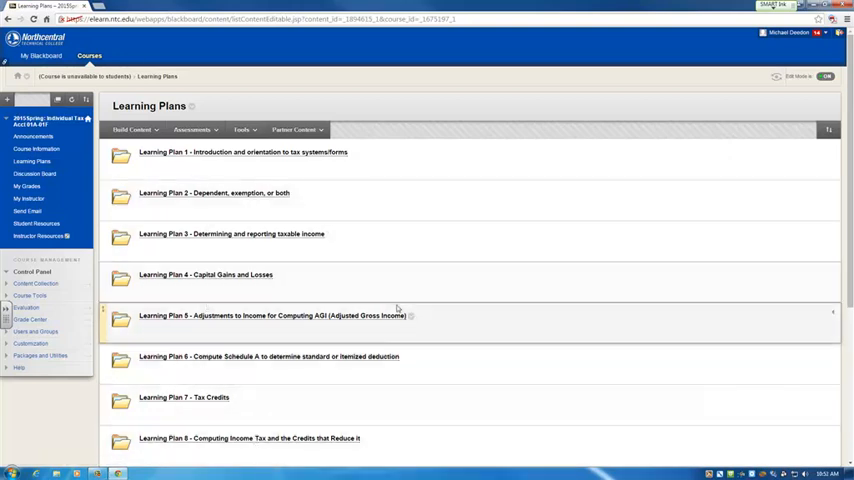